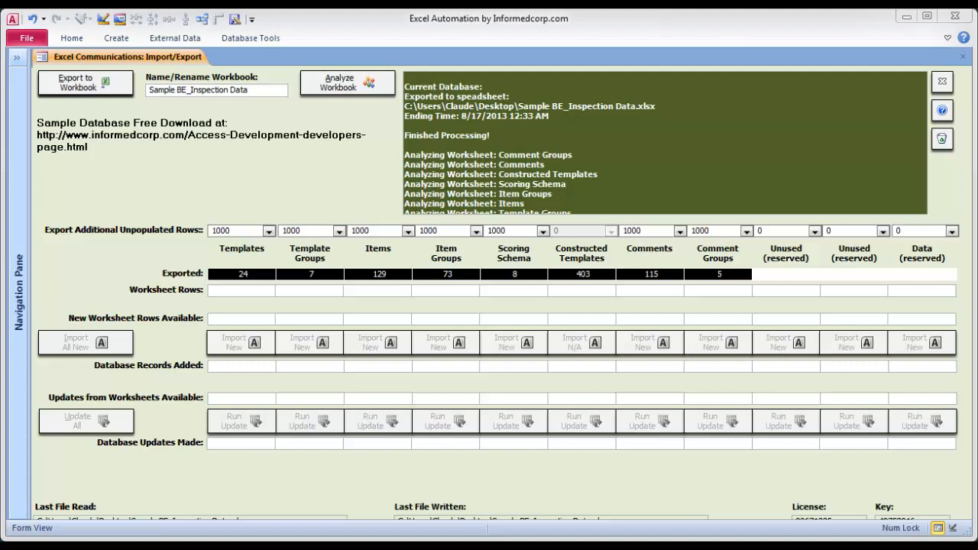
mouse_move(298, 474)
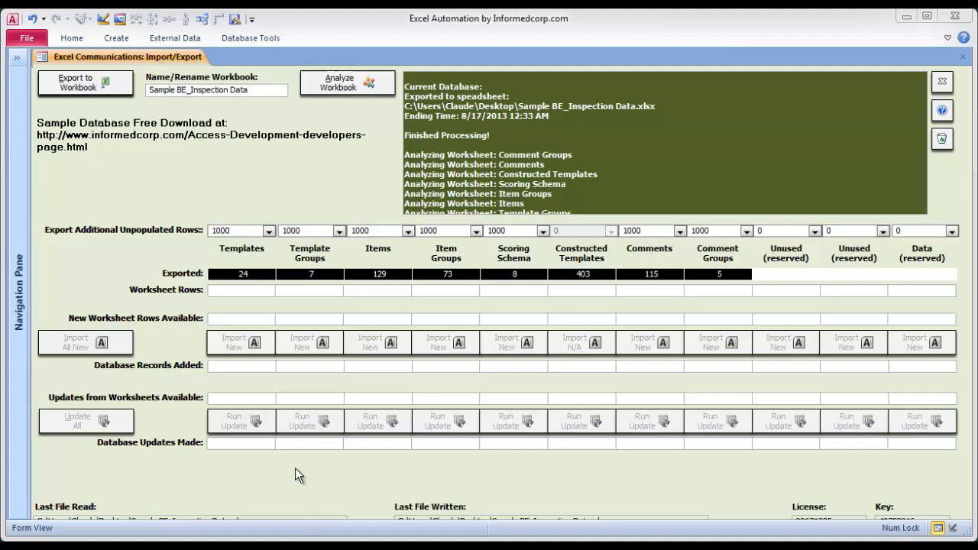
mouse_move(688, 272)
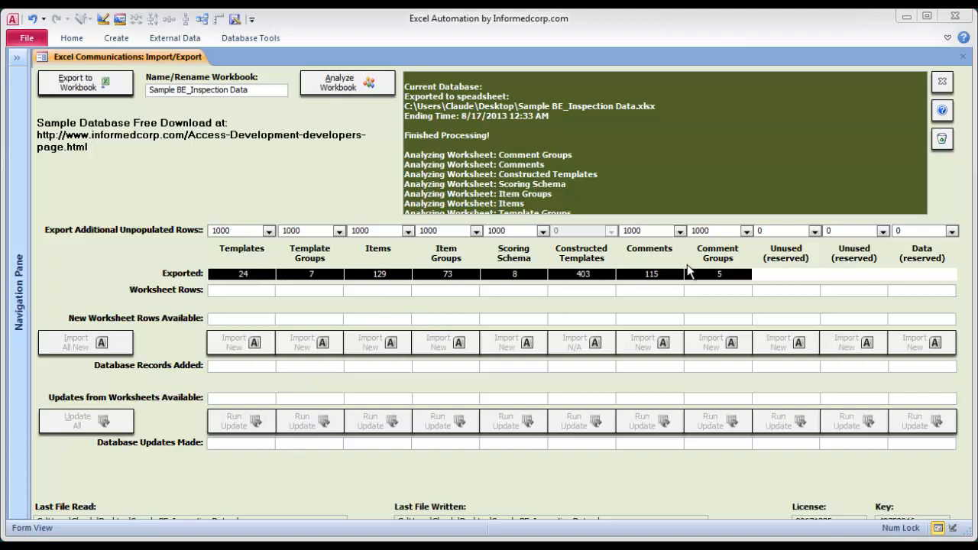
mouse_move(723, 265)
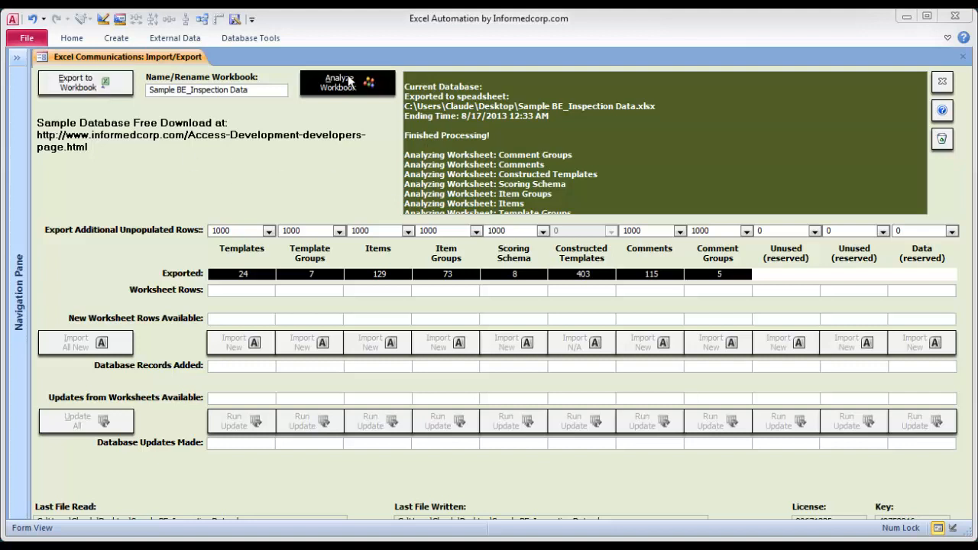
mouse_move(319, 136)
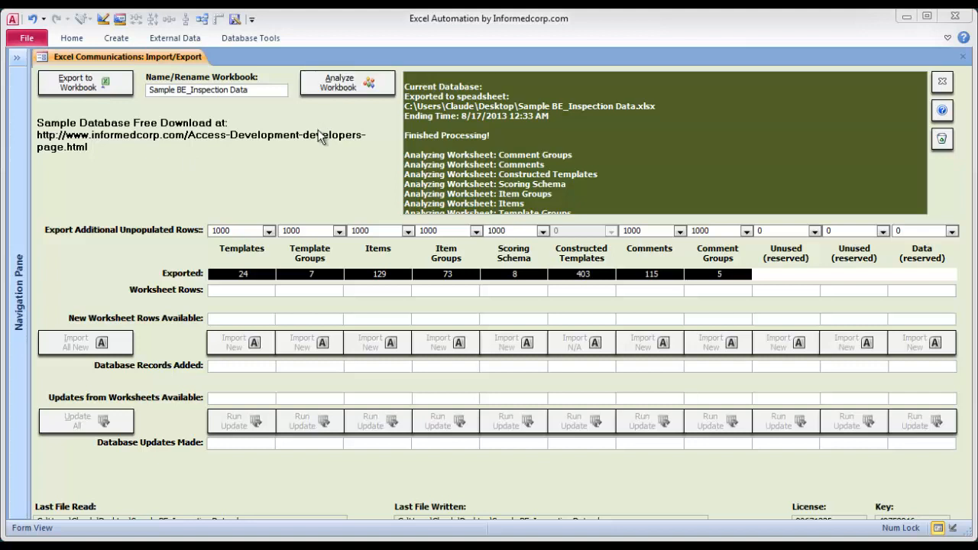
mouse_move(323, 154)
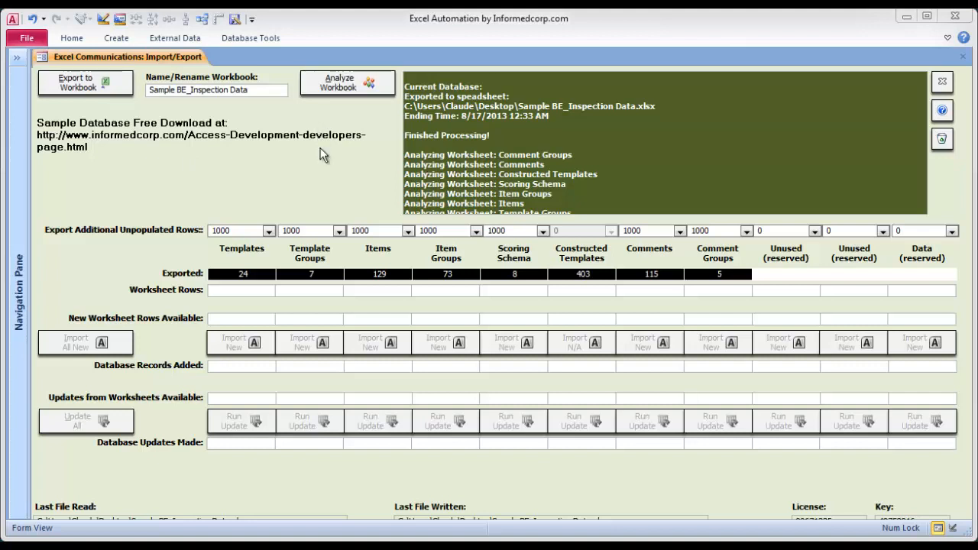
mouse_move(427, 442)
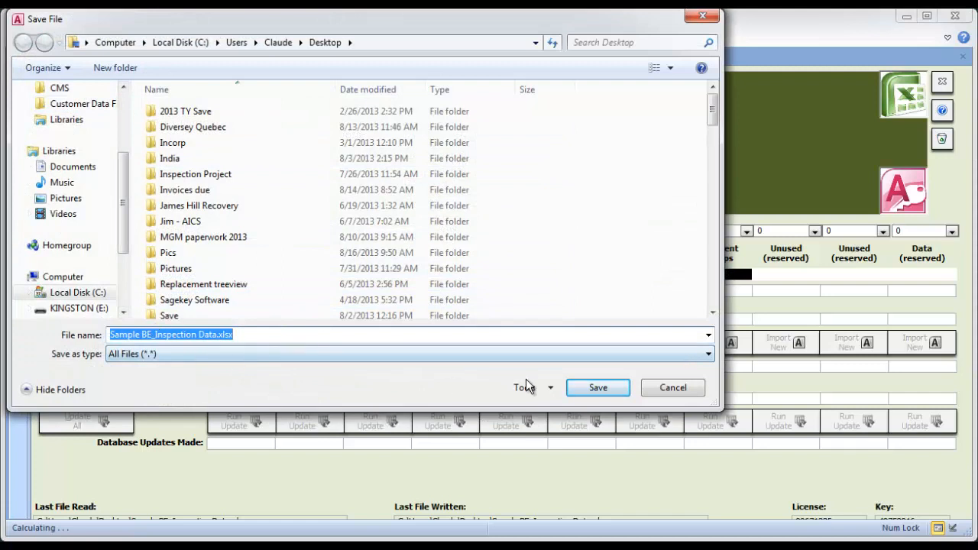
Step: Save the exported workbook to the Desktop, replacing the existing Sample BE_Inspection Data.xlsx
click(597, 387)
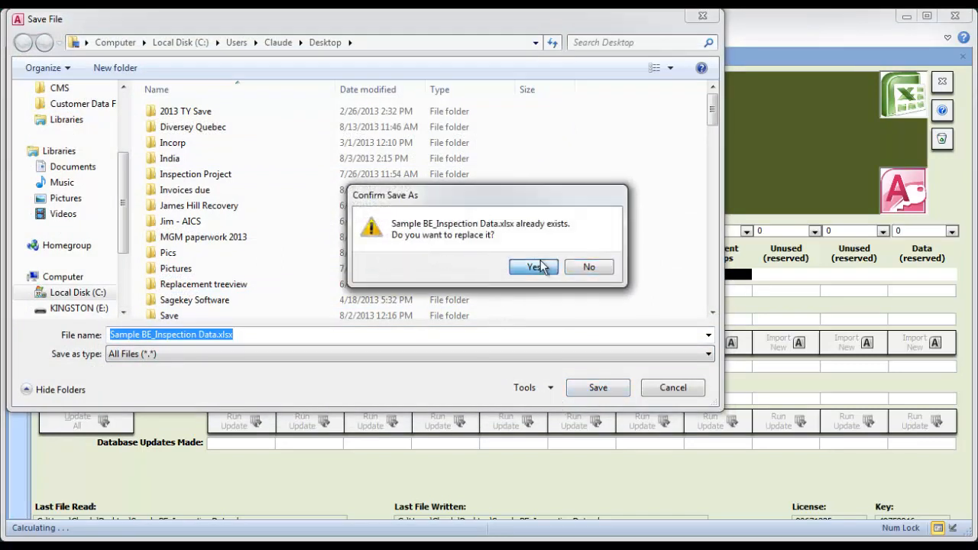
click(533, 266)
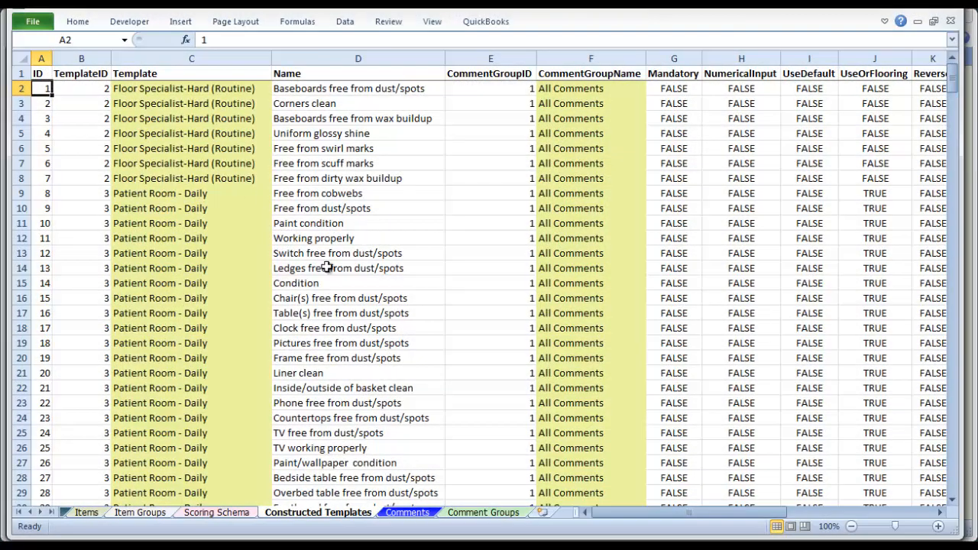
Step: Review the Items and Constructed Templates sheets and cells C2 and B2, then view Comments
click(86, 512)
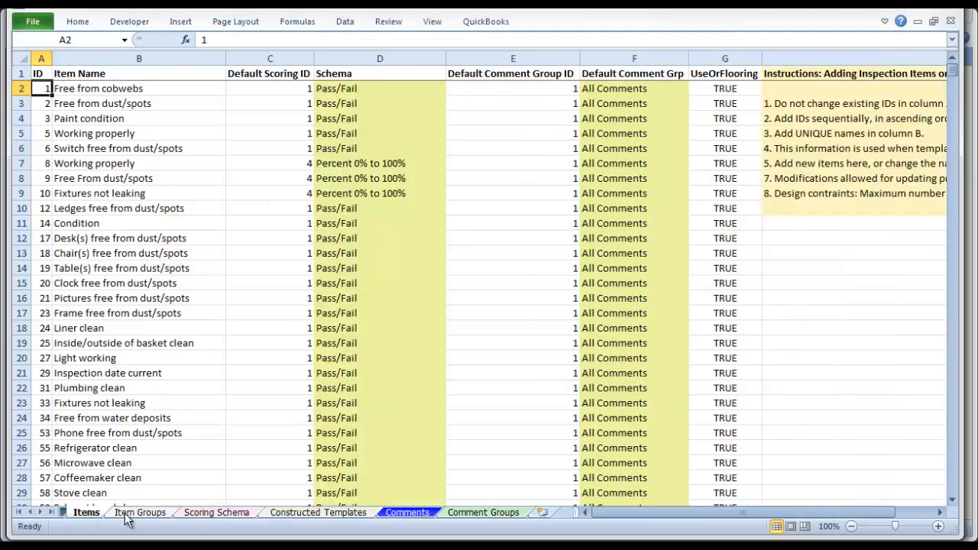
click(317, 512)
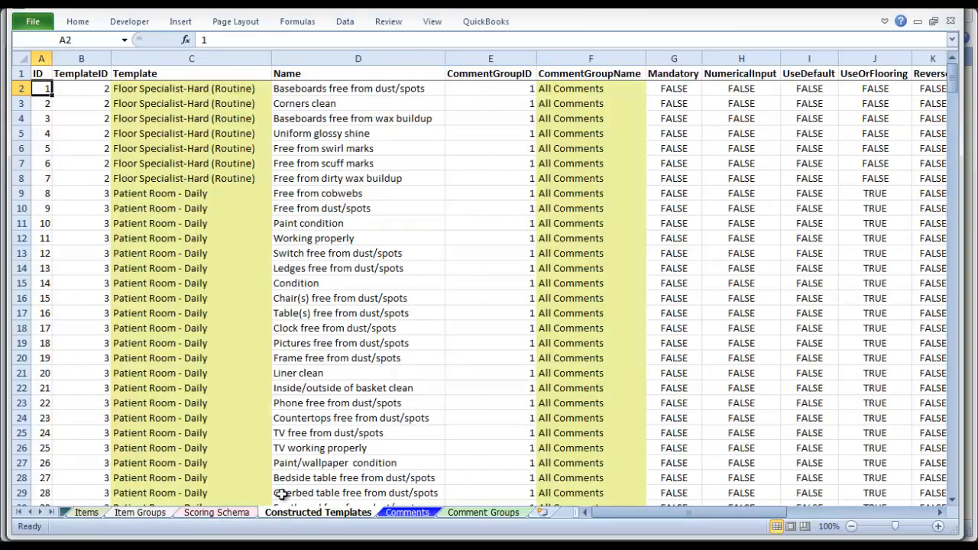
mouse_move(141, 133)
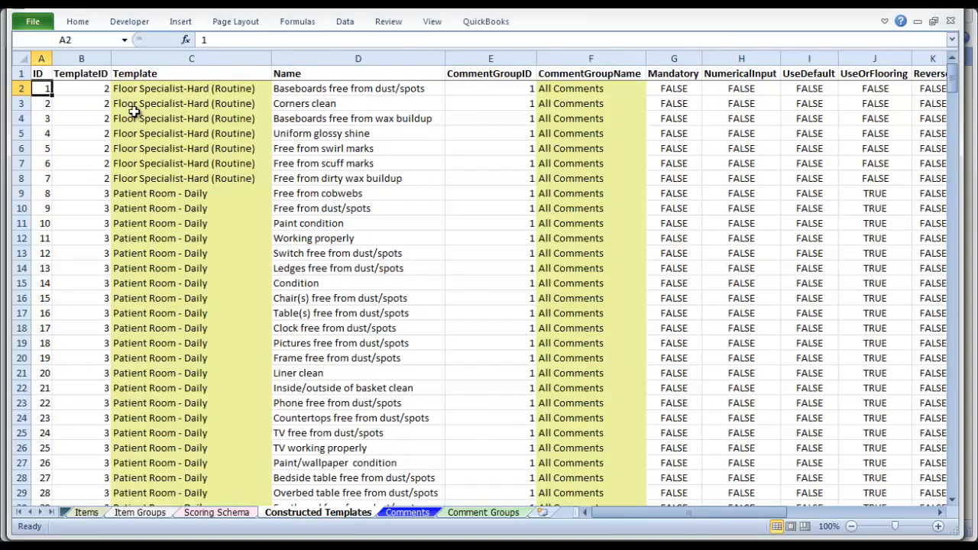
mouse_move(84, 103)
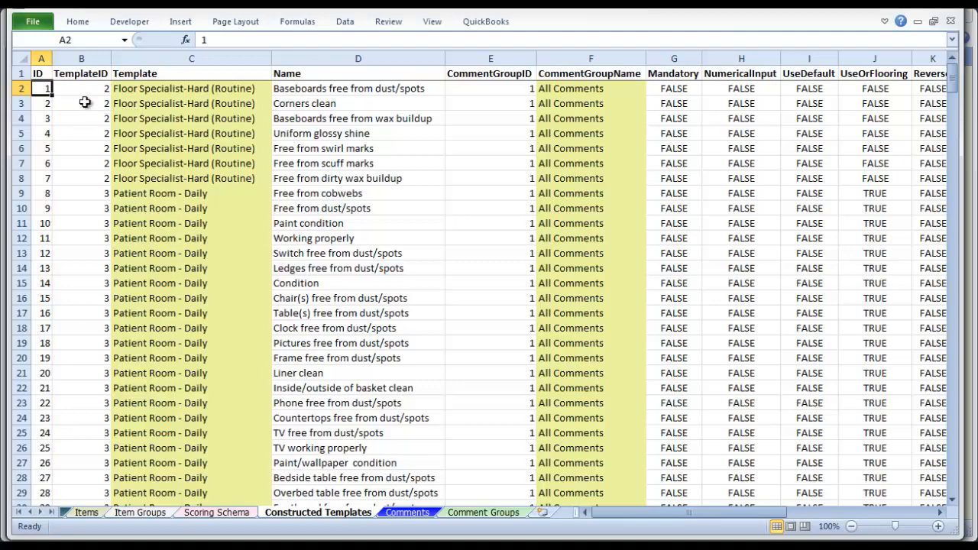
click(191, 88)
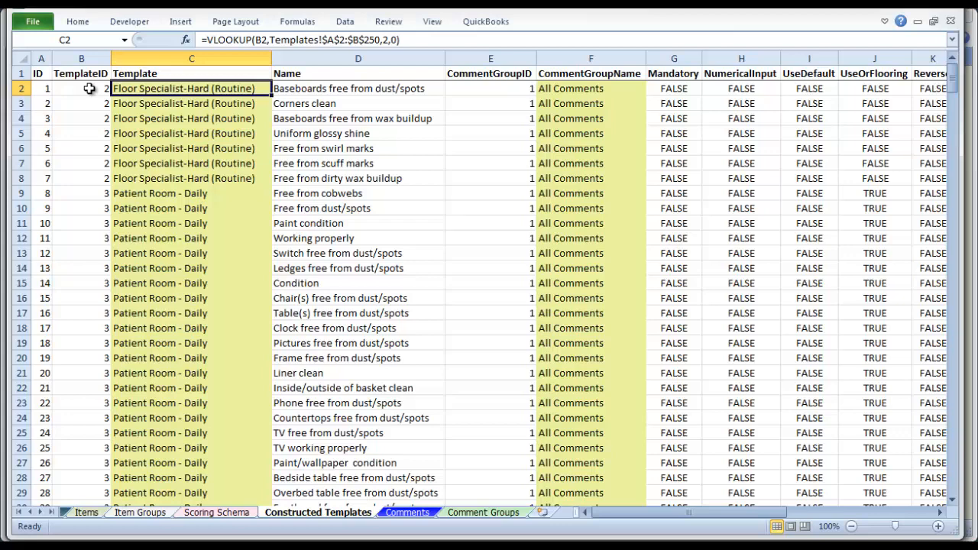
click(82, 88)
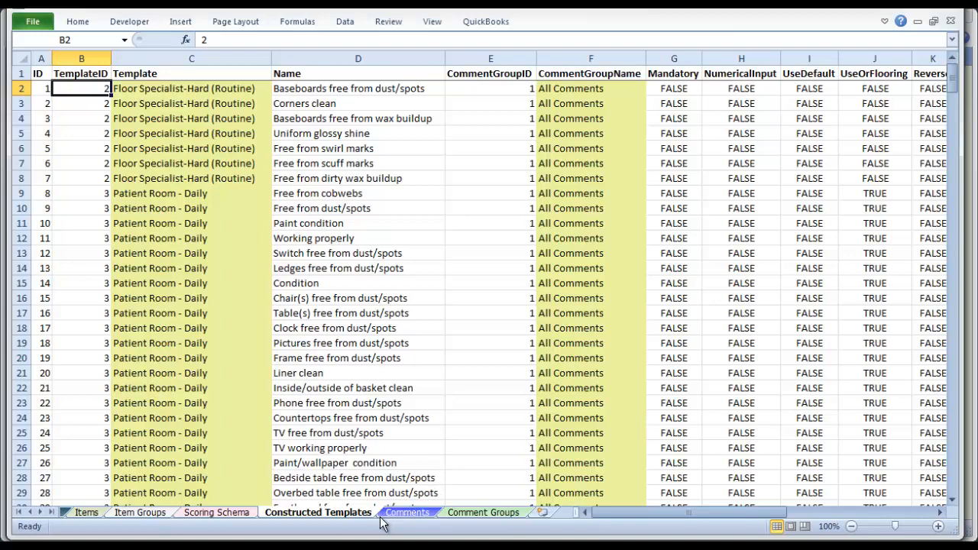
click(407, 512)
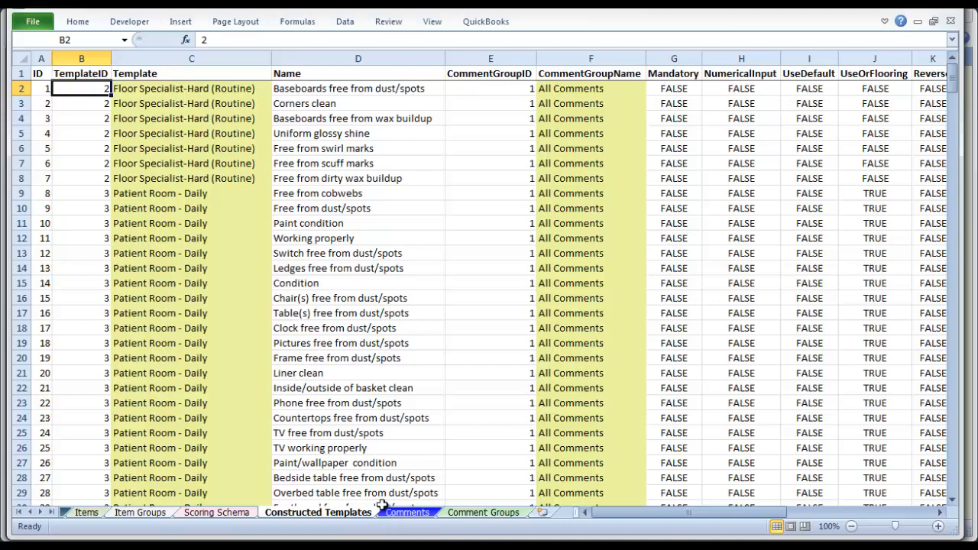
click(407, 512)
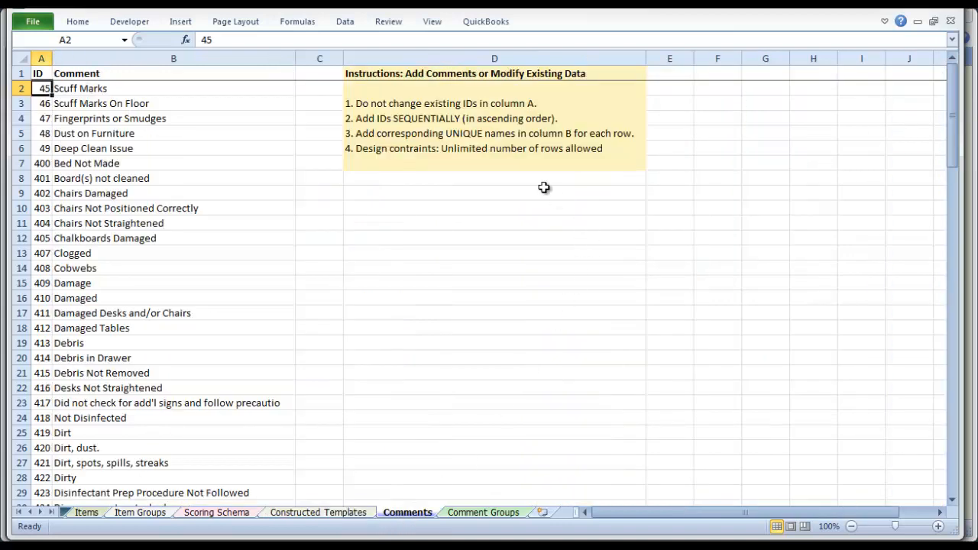
mouse_move(579, 148)
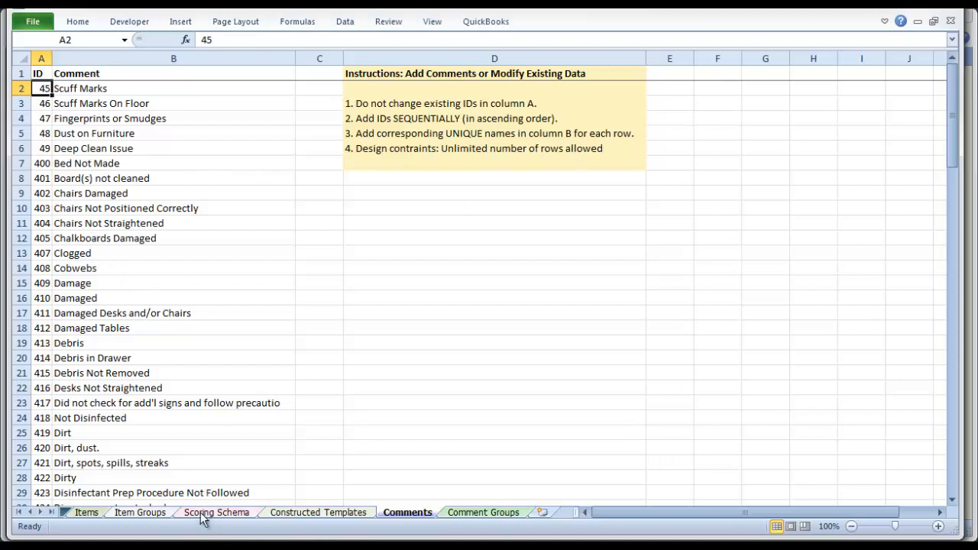
Step: Rename comment ID 46 from 'Scuff Marks On Floor' to 'Comments'
click(100, 103)
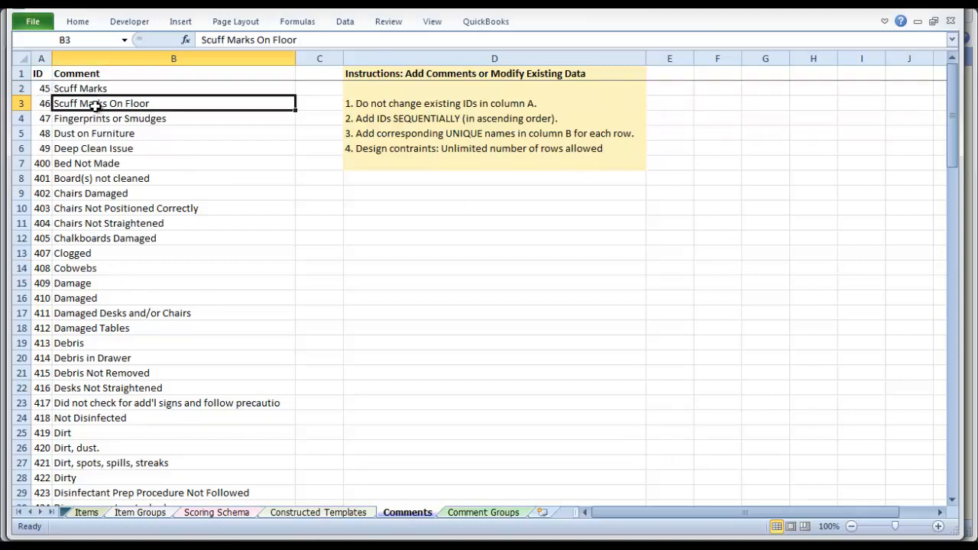
text(C)
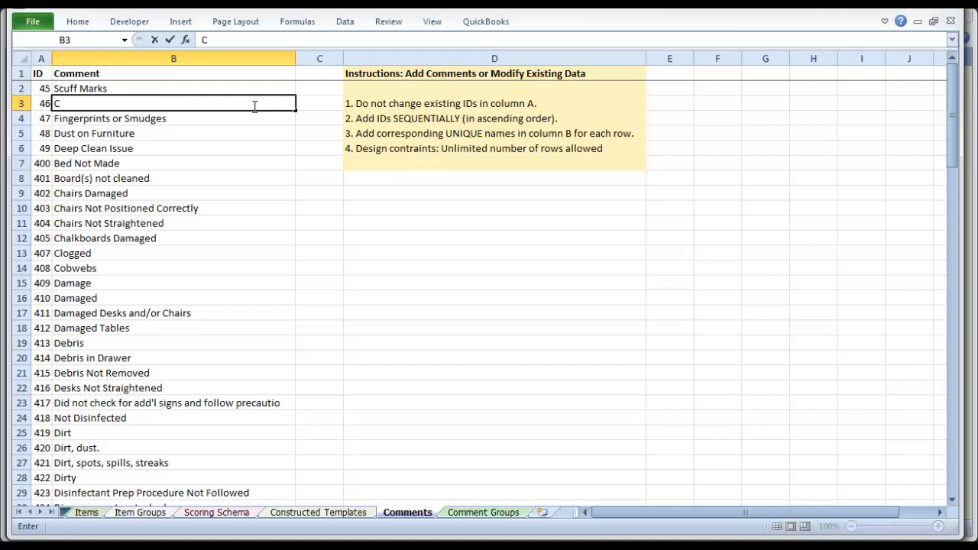
text(ommen)
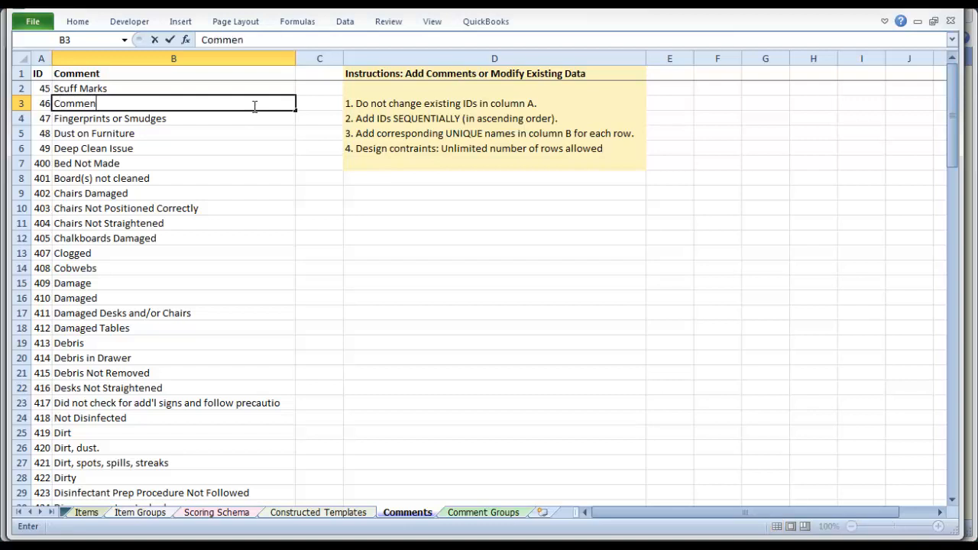
text(ts)
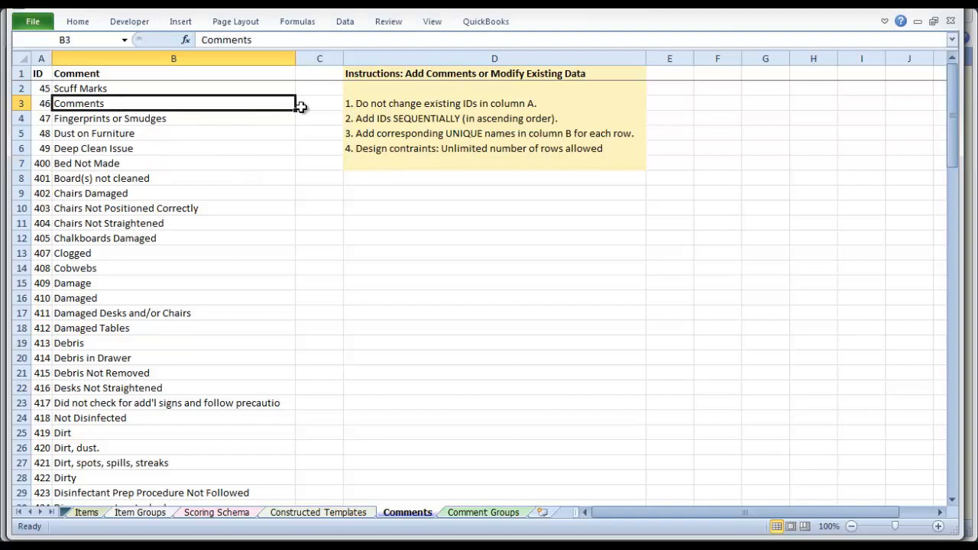
drag(298, 107, 298, 477)
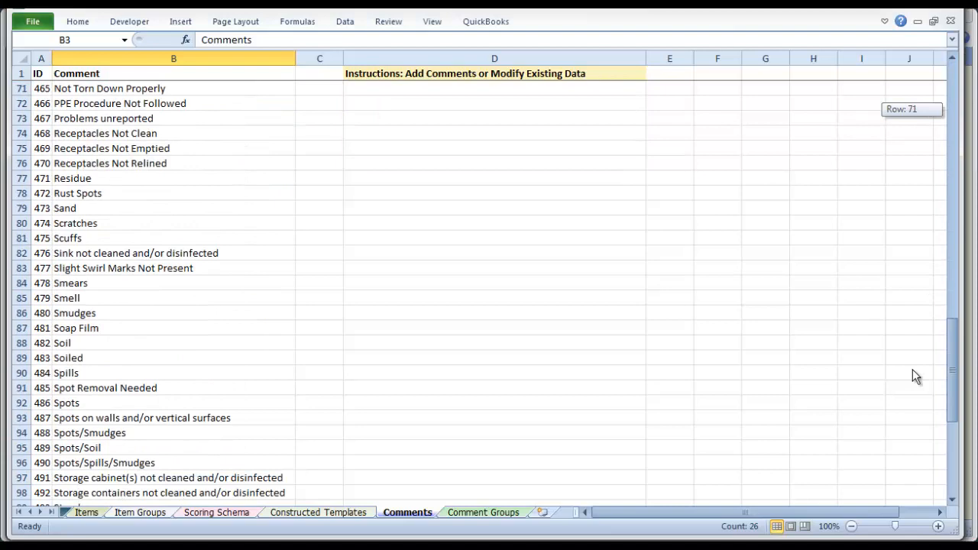
Step: Fill rows 116–123 with New comment1 through New comment8, all with ID 510
scroll(down, 3)
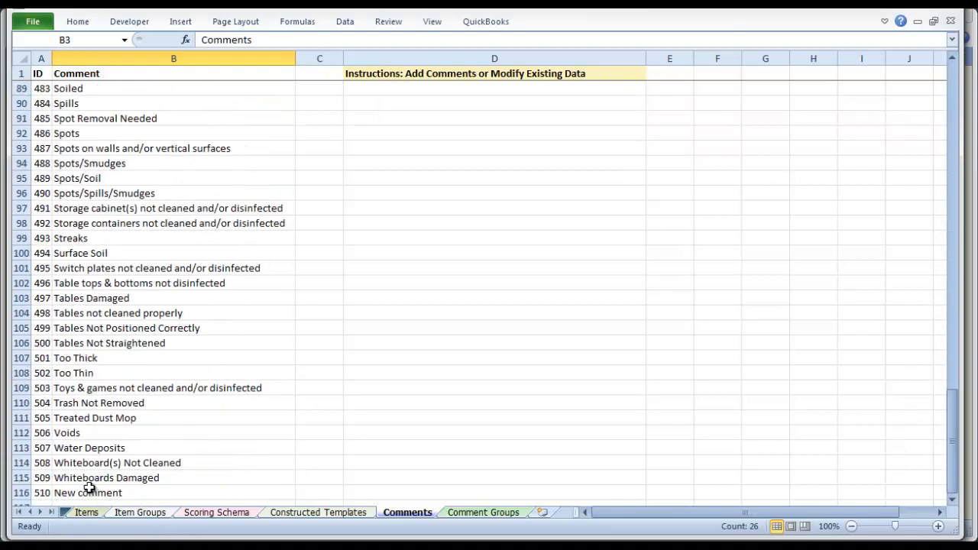
text(New comment)
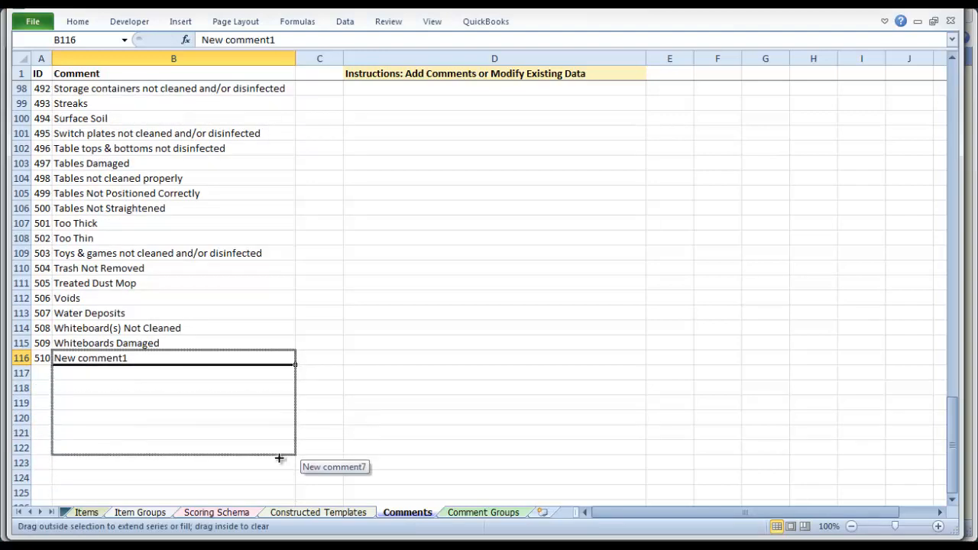
drag(294, 365, 279, 462)
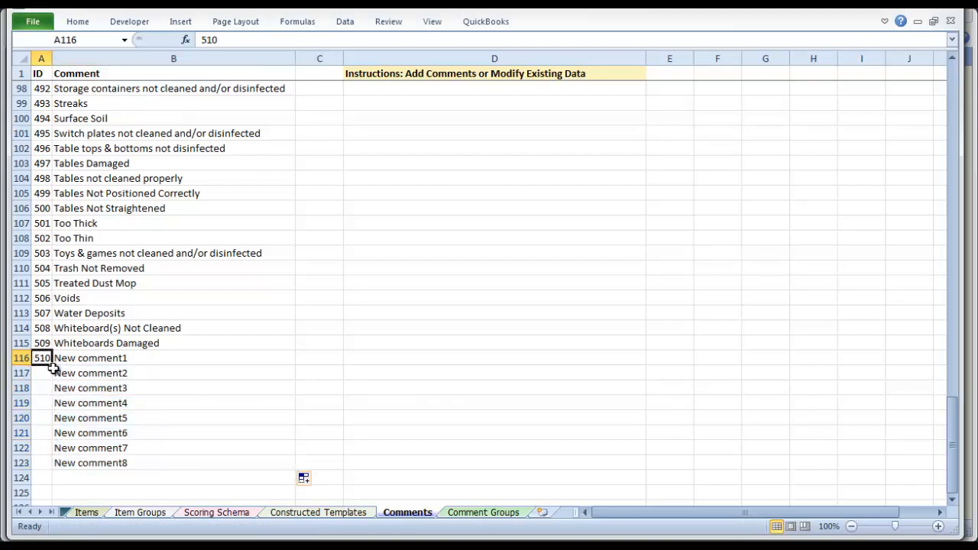
drag(42, 358, 30, 473)
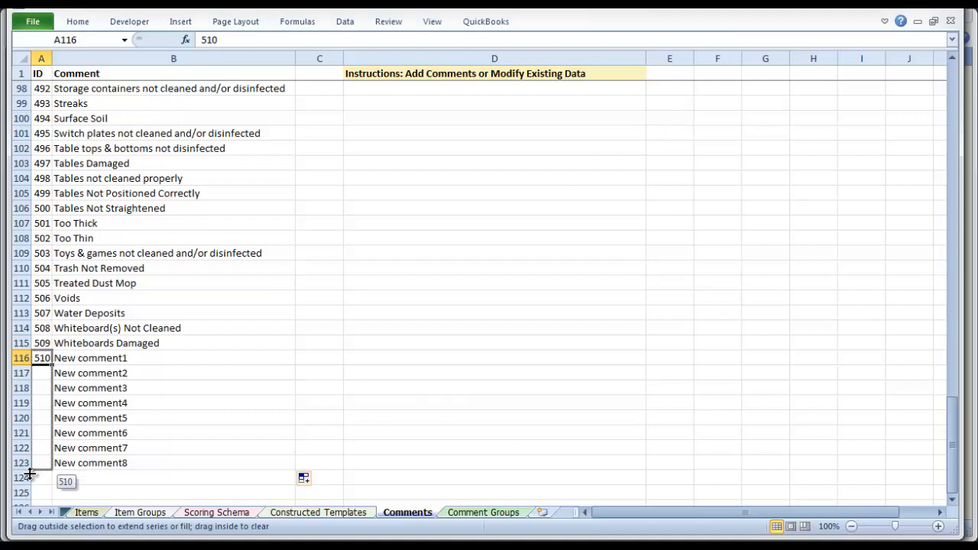
drag(41, 357, 41, 474)
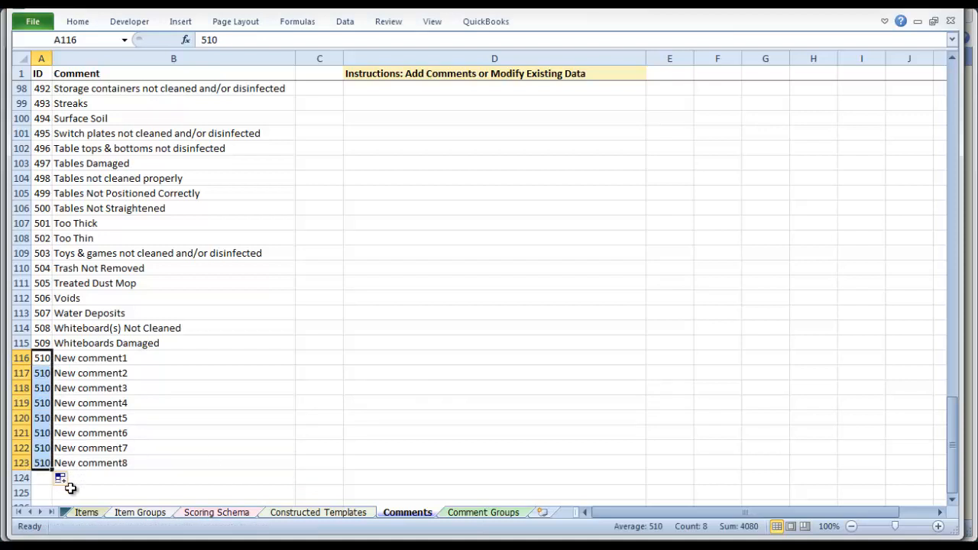
click(74, 477)
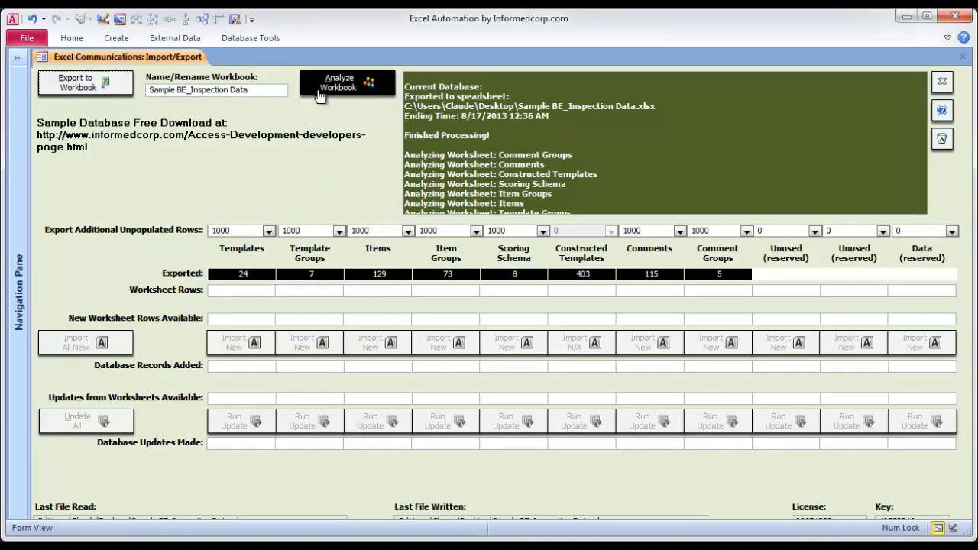
mouse_move(347, 83)
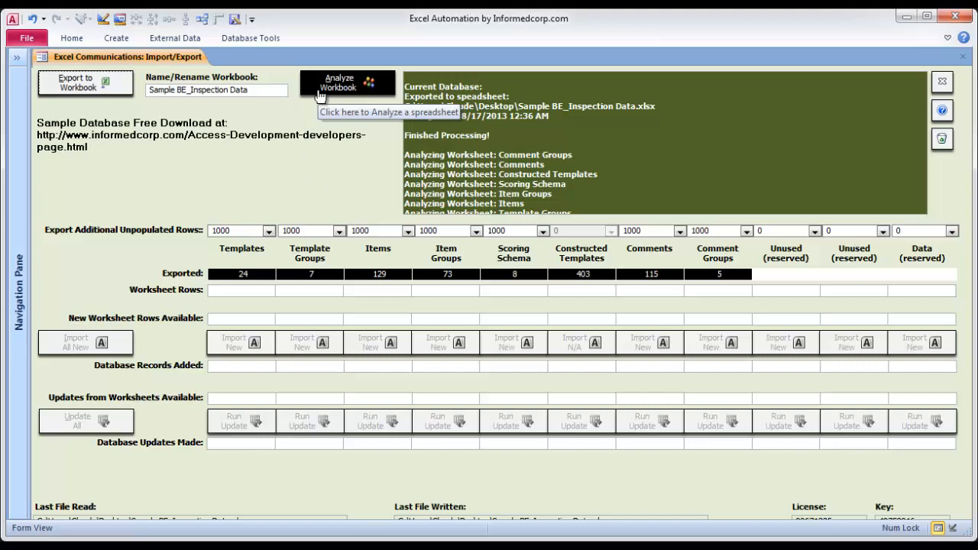
Step: Analyze Sample BE_Inspection Data.xlsx, which reports 7 new Comments rows and 27 updates
click(347, 82)
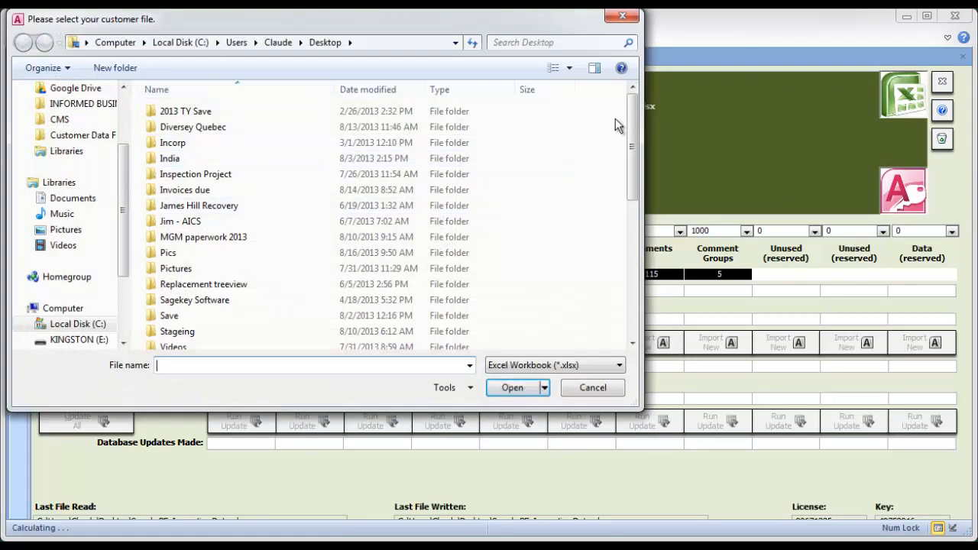
scroll(down, 3)
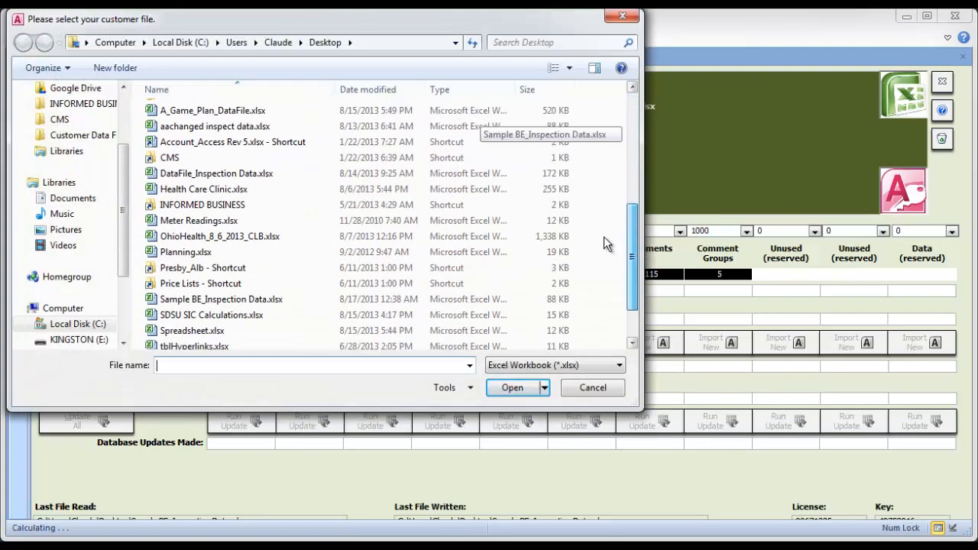
scroll(down, 3)
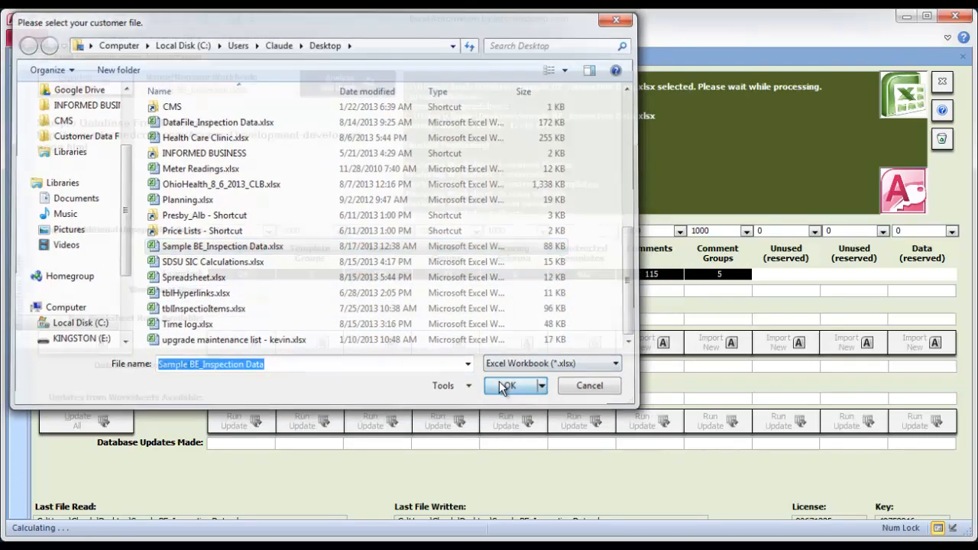
click(508, 385)
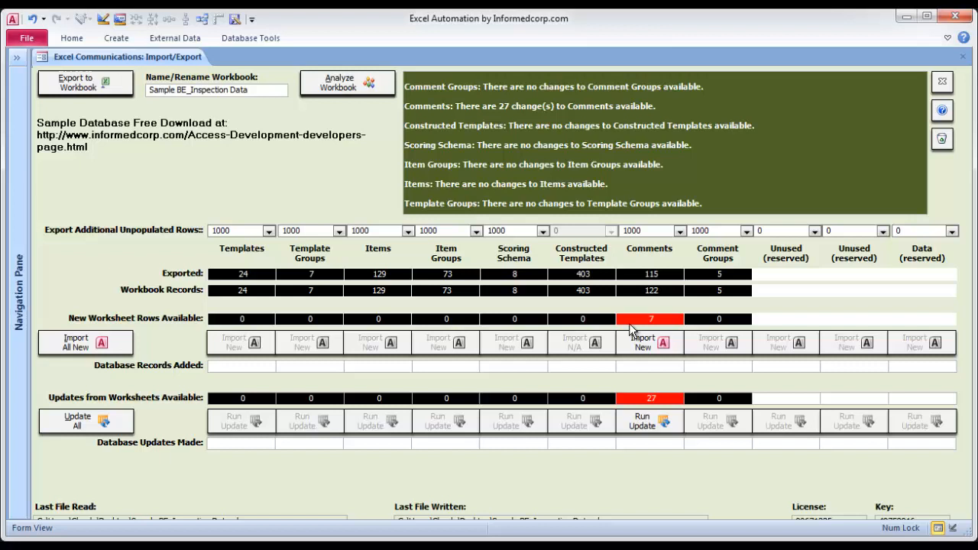
mouse_move(649, 421)
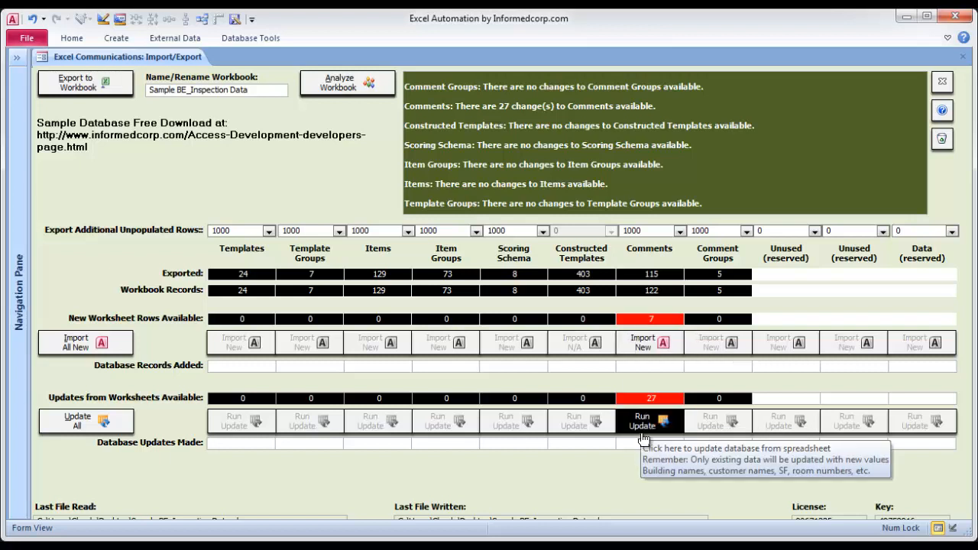
mouse_move(640, 422)
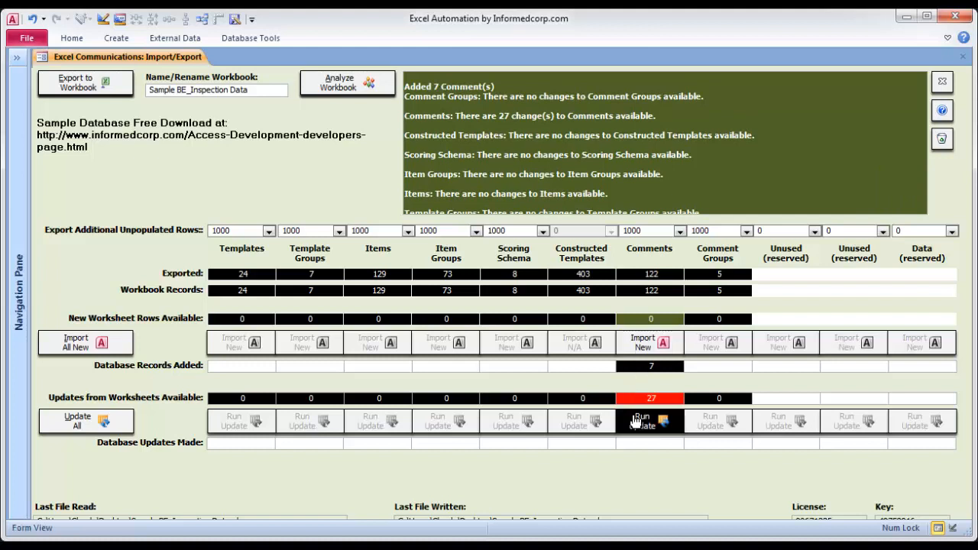
Step: Apply the 27 pending Comments updates to the database
click(649, 420)
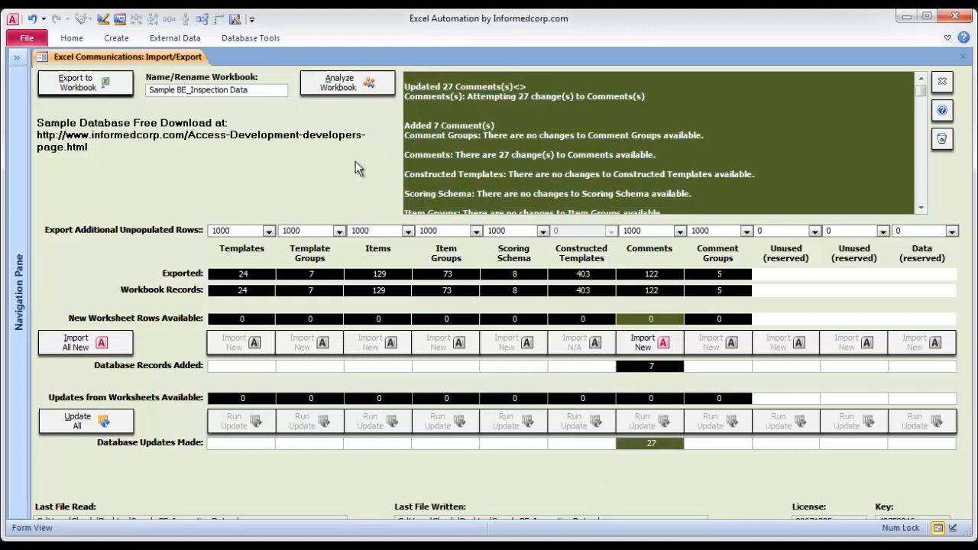
mouse_move(207, 214)
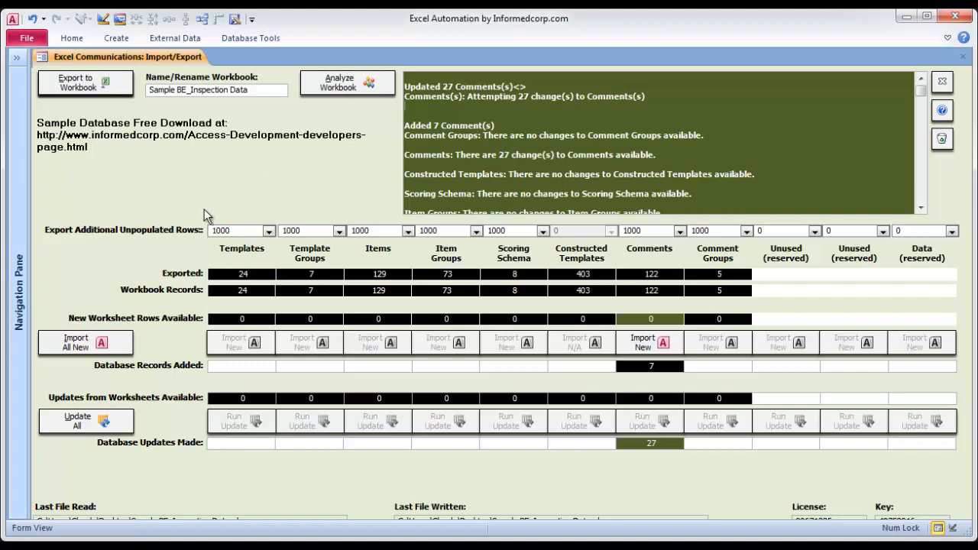
mouse_move(126, 176)
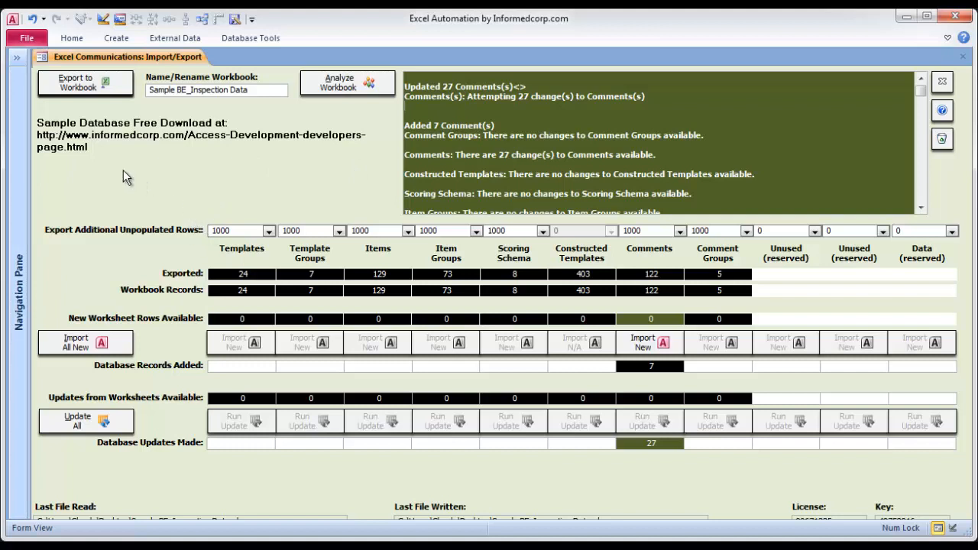
mouse_move(272, 151)
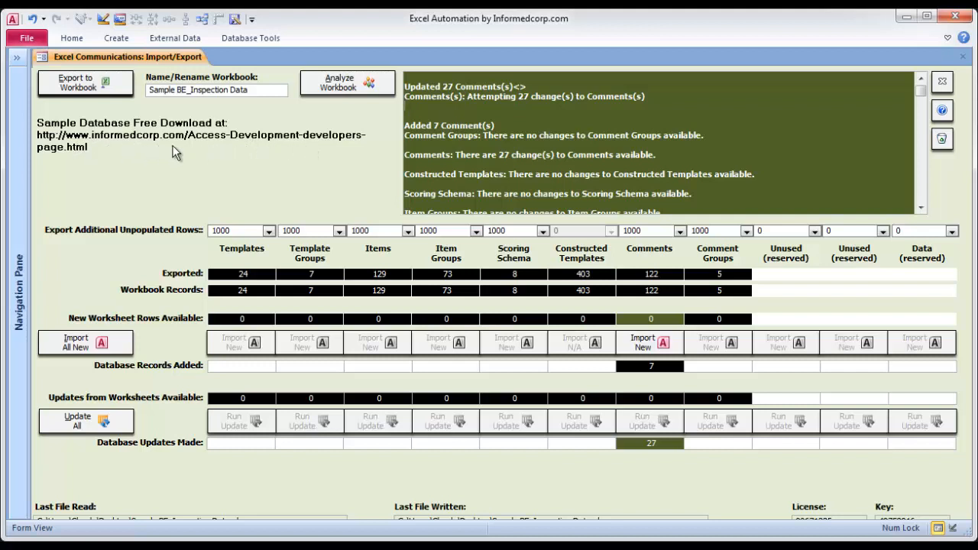
mouse_move(300, 177)
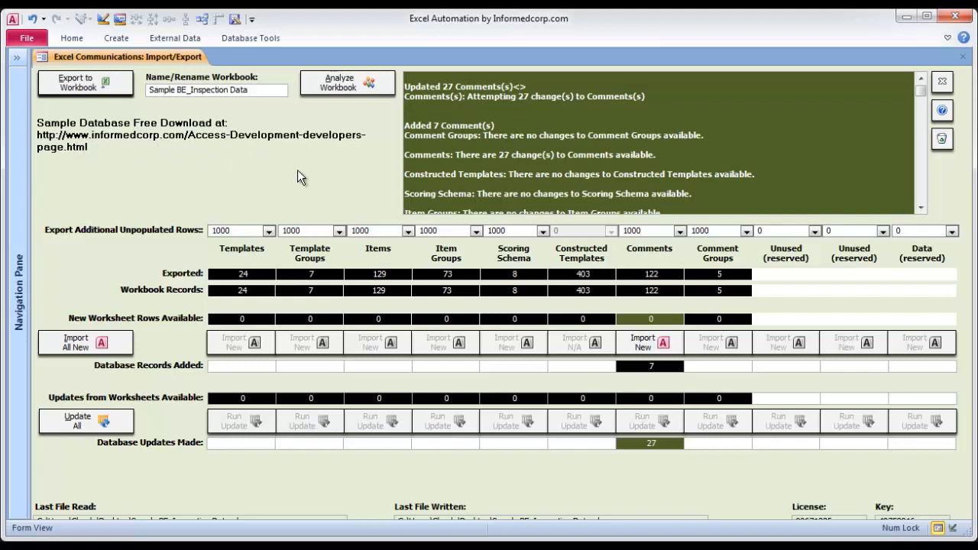
mouse_move(277, 186)
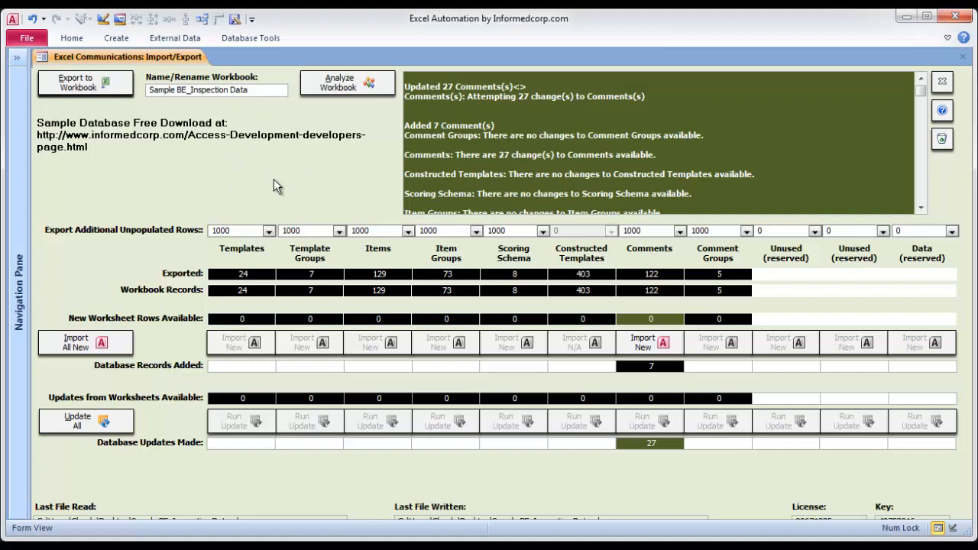
mouse_move(274, 187)
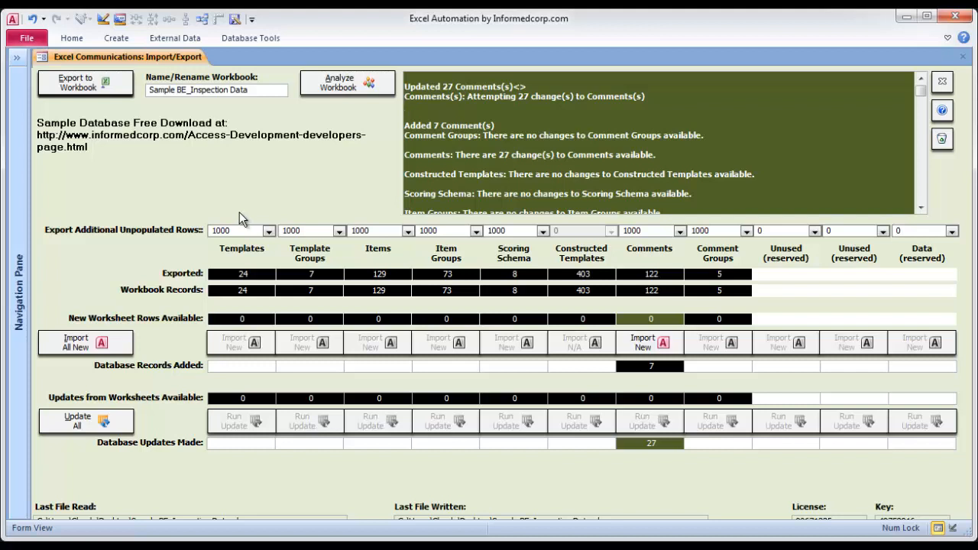
mouse_move(233, 214)
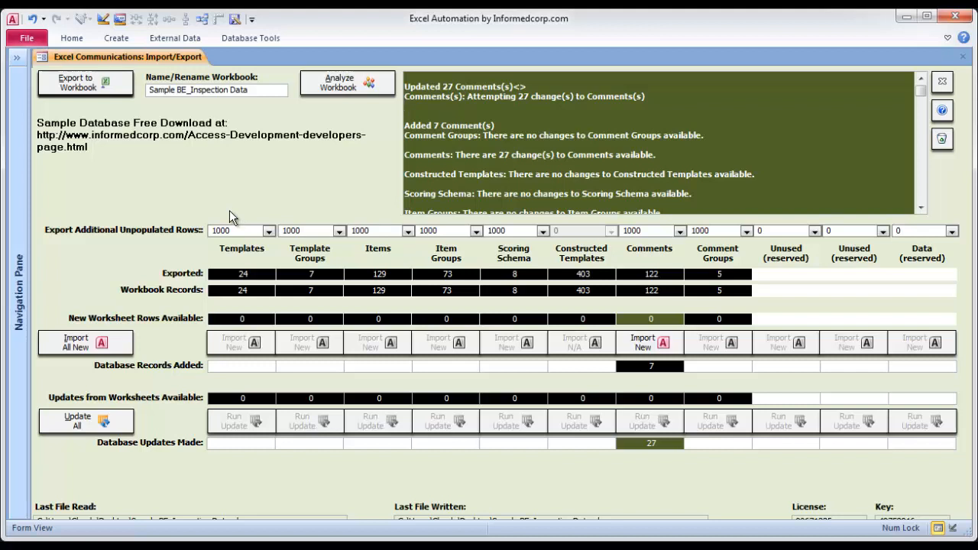